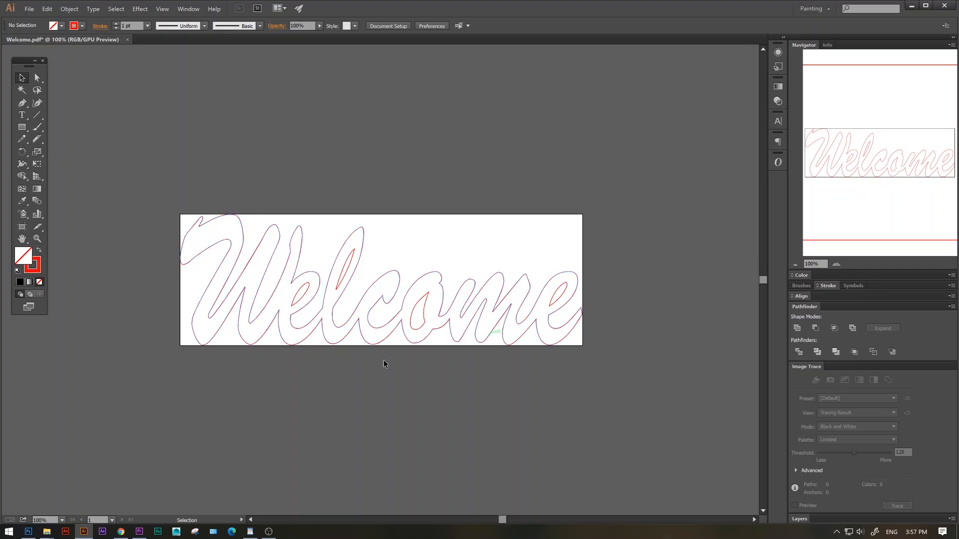
# - Select the Welcome compound outline and cut it at a split point with Scissors
pyautogui.click(381, 280)
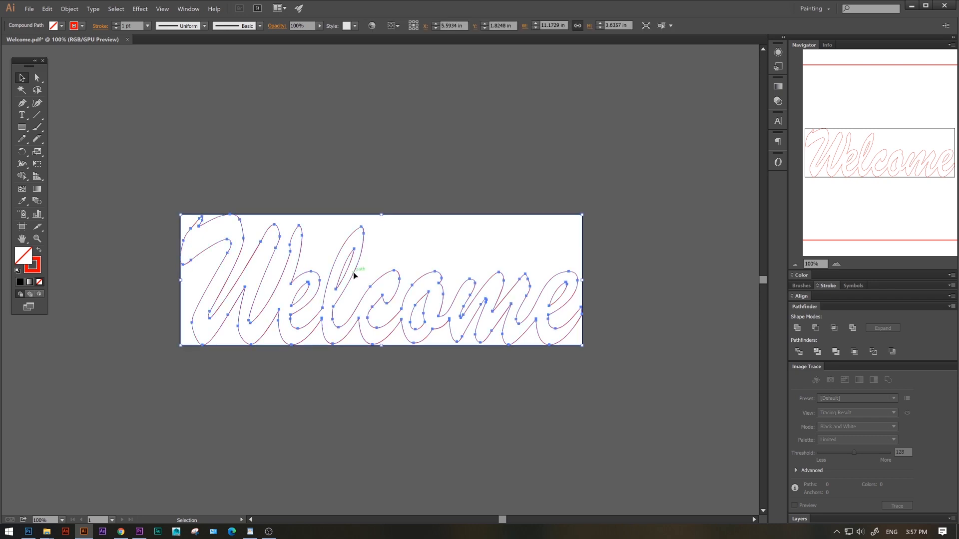
pyautogui.click(507, 240)
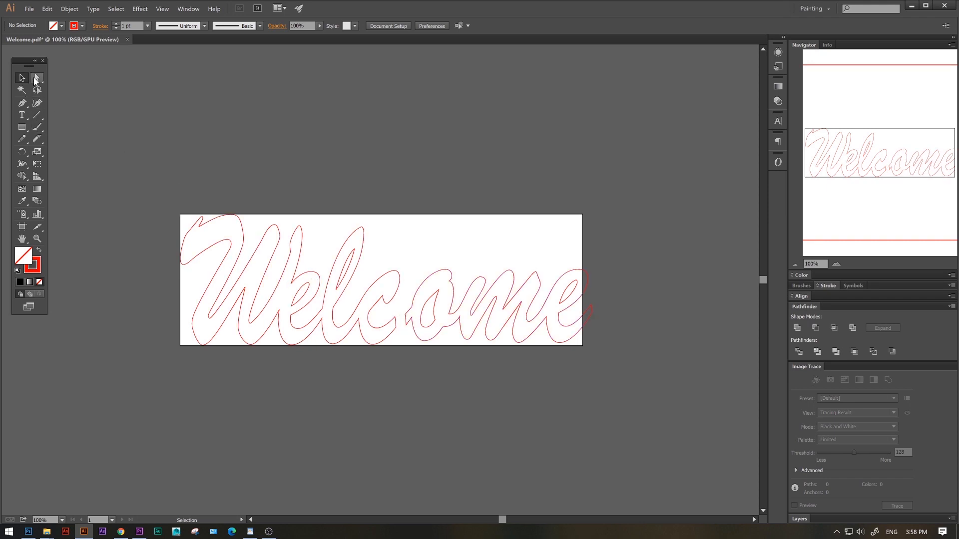
pyautogui.click(35, 78)
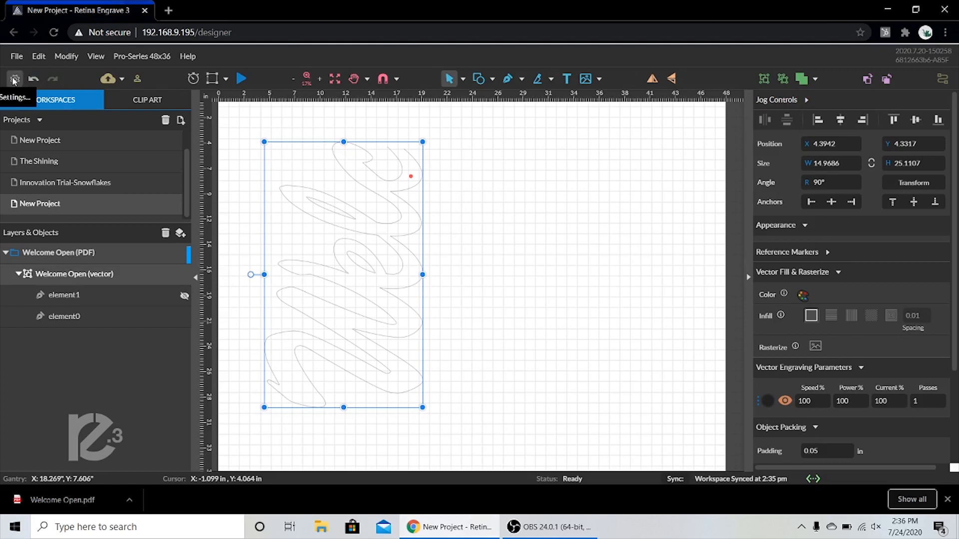
# - Change Laser Positioning Mode from Relative to Absolute in laser settings and save
pyautogui.click(14, 78)
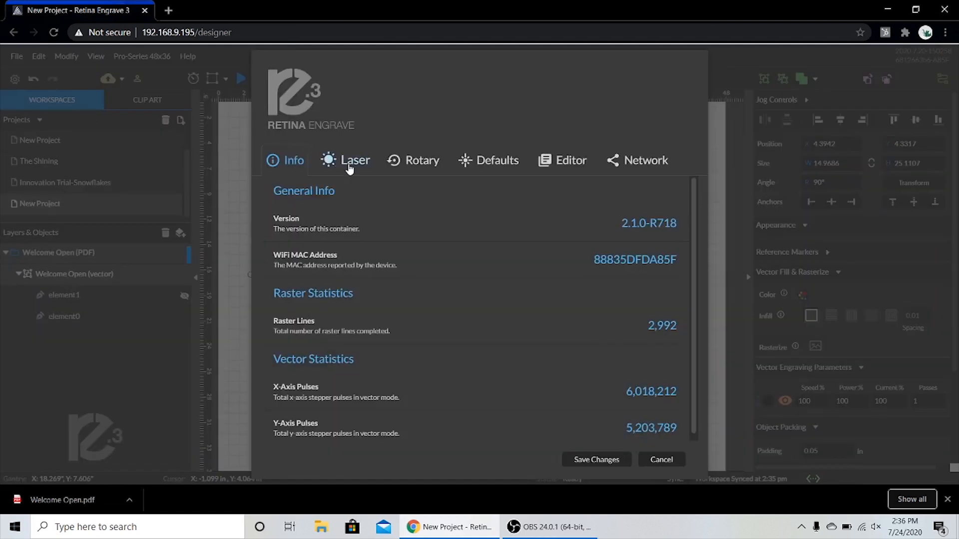
pyautogui.click(346, 160)
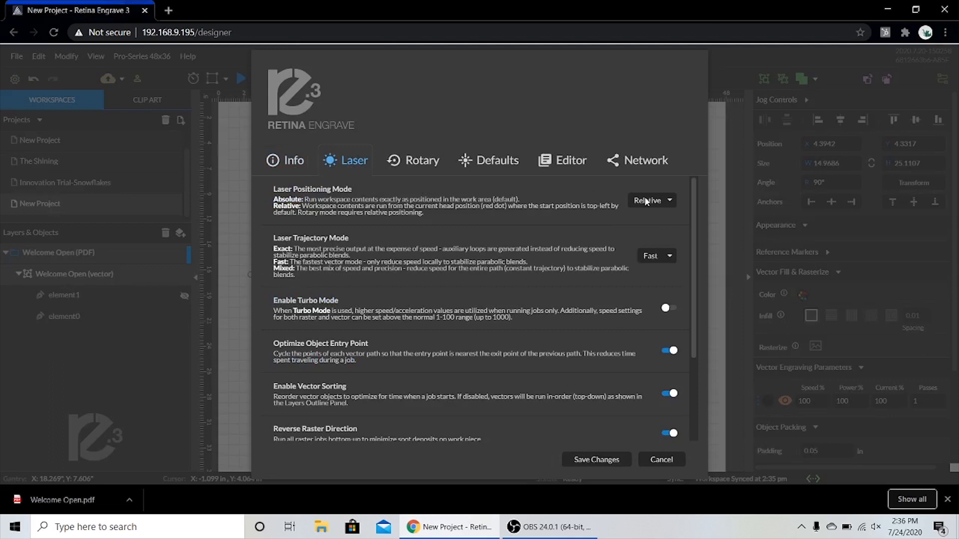
pyautogui.click(651, 199)
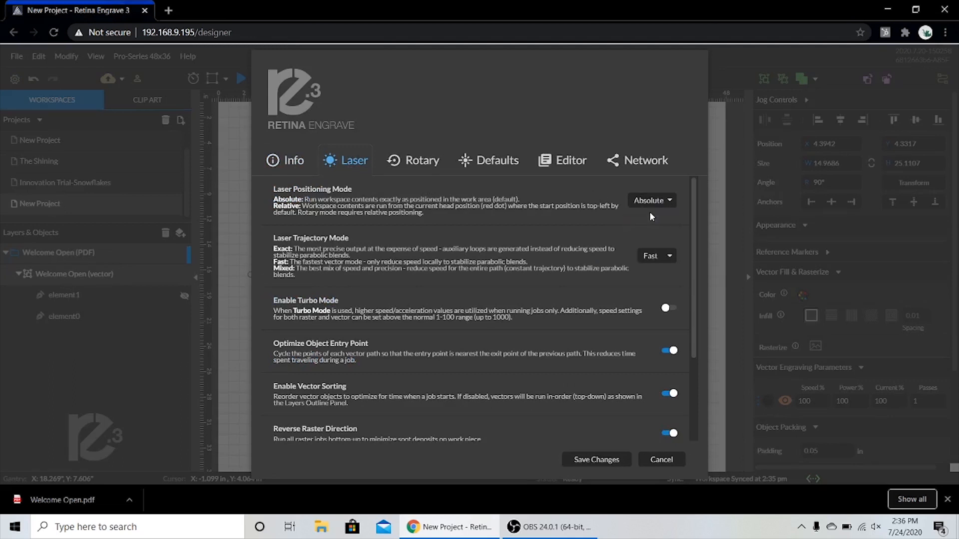
pyautogui.moveTo(595, 459)
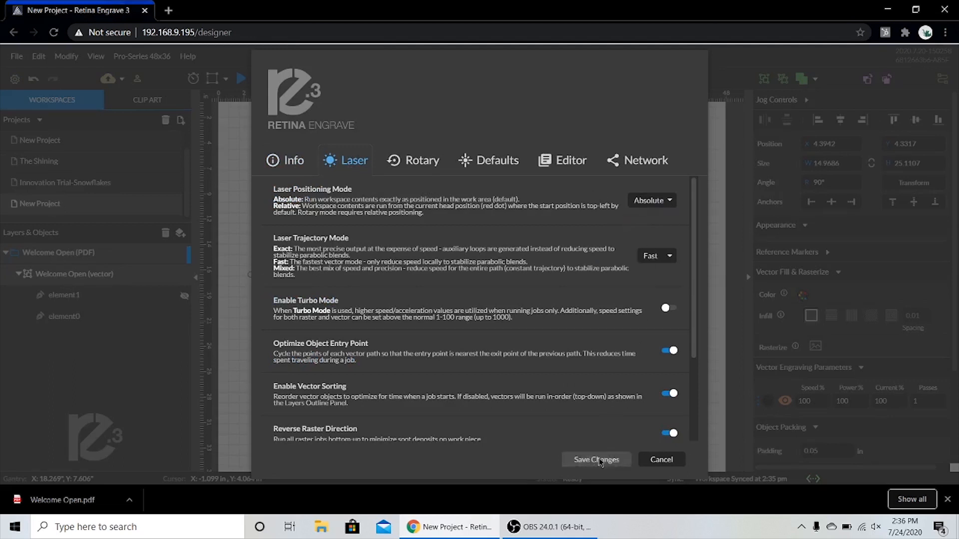
pyautogui.click(594, 460)
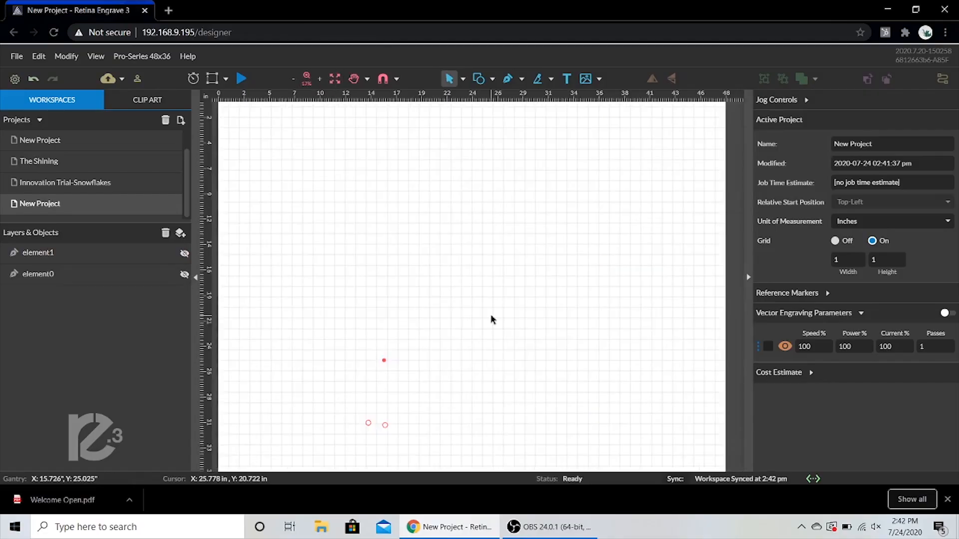
# - Unhide element1, zoom toward its open ends, and select it to check alignment
pyautogui.click(185, 253)
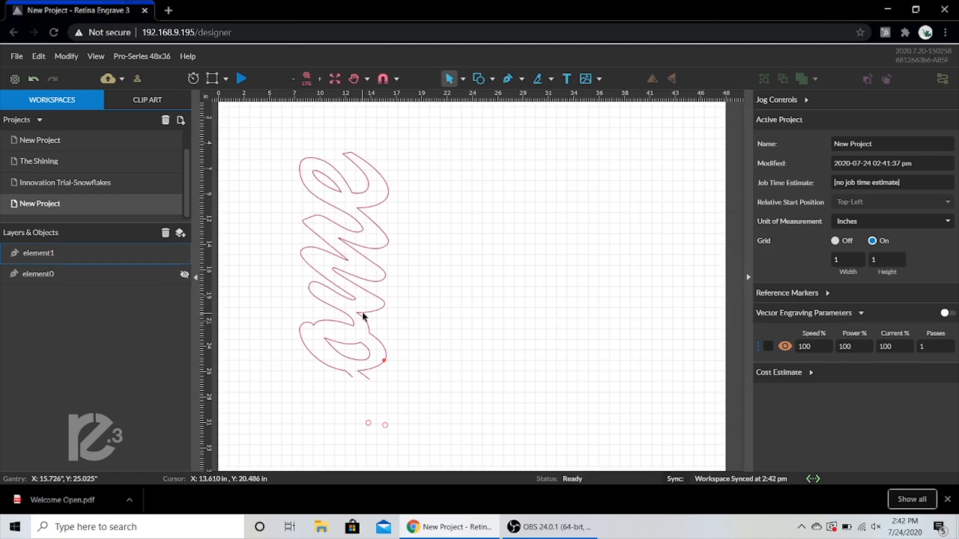
pyautogui.click(367, 318)
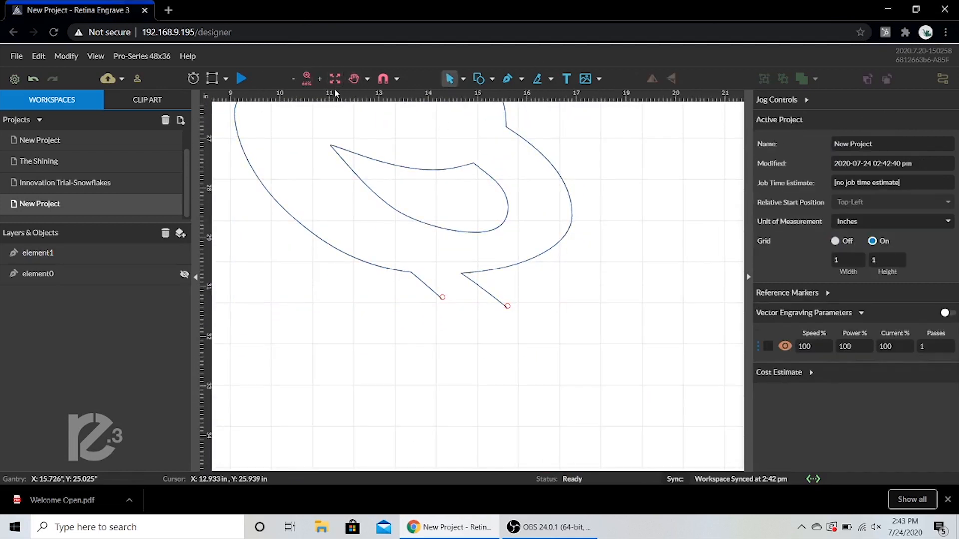
pyautogui.click(38, 253)
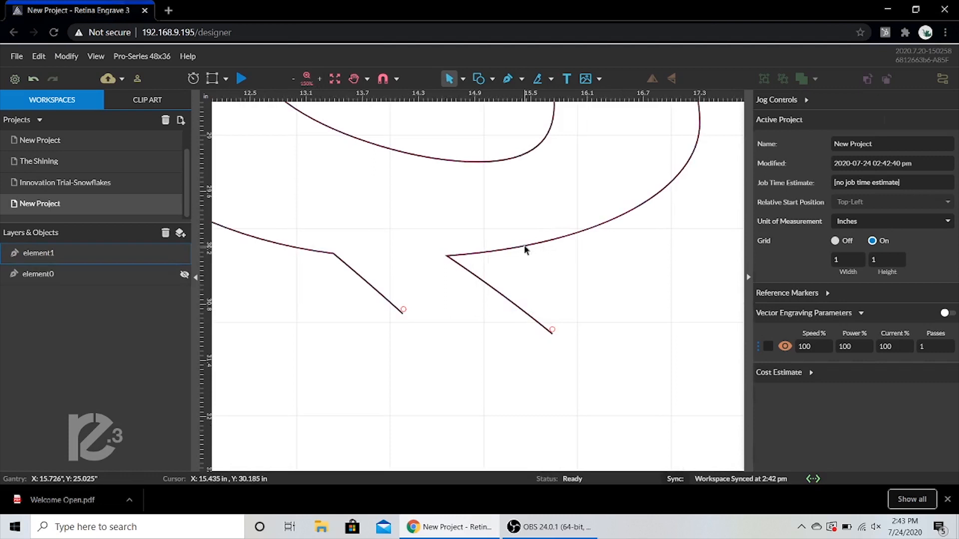